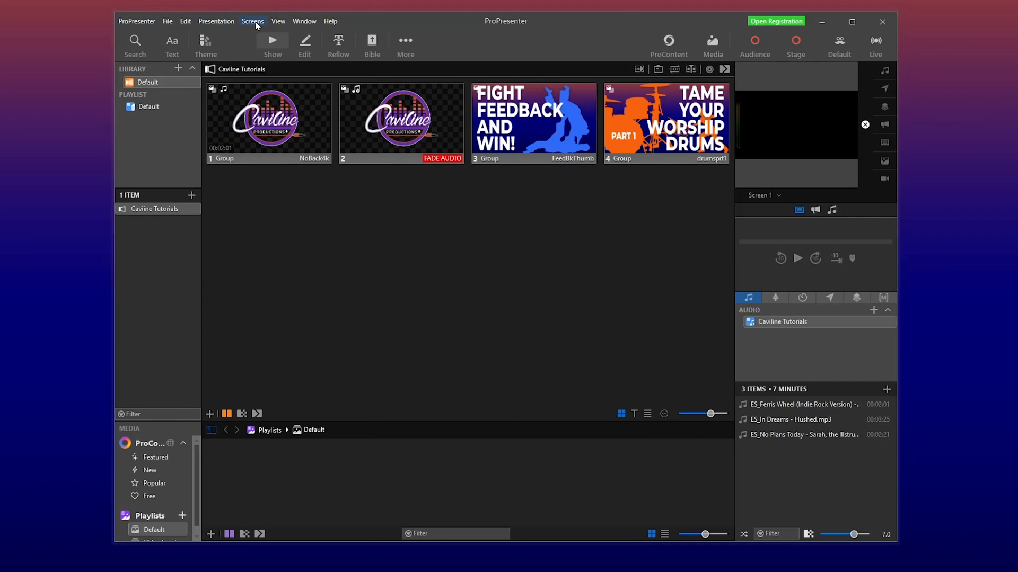
Open Configure Screens from the Screens menu
left_click(253, 21)
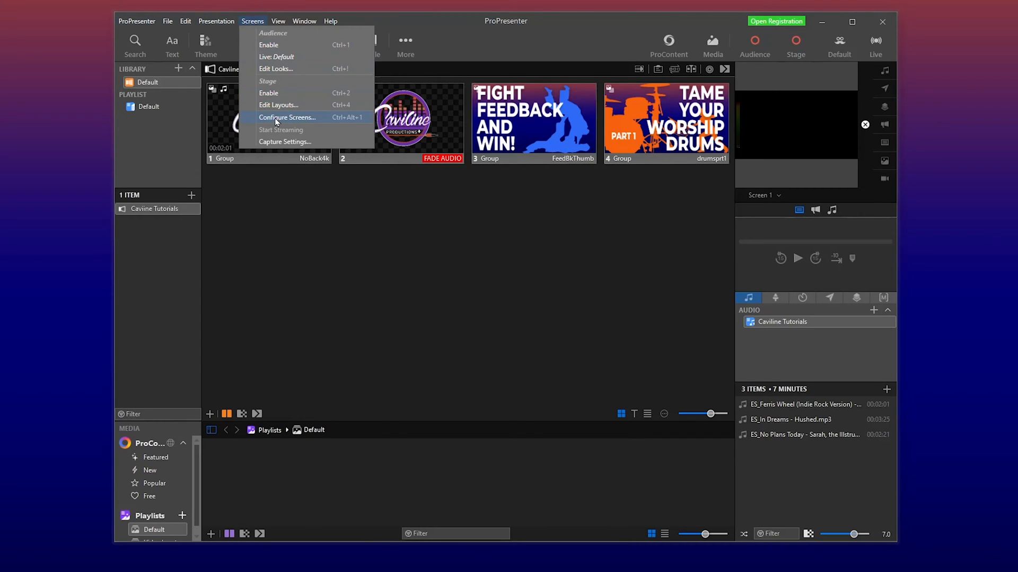
left_click(287, 117)
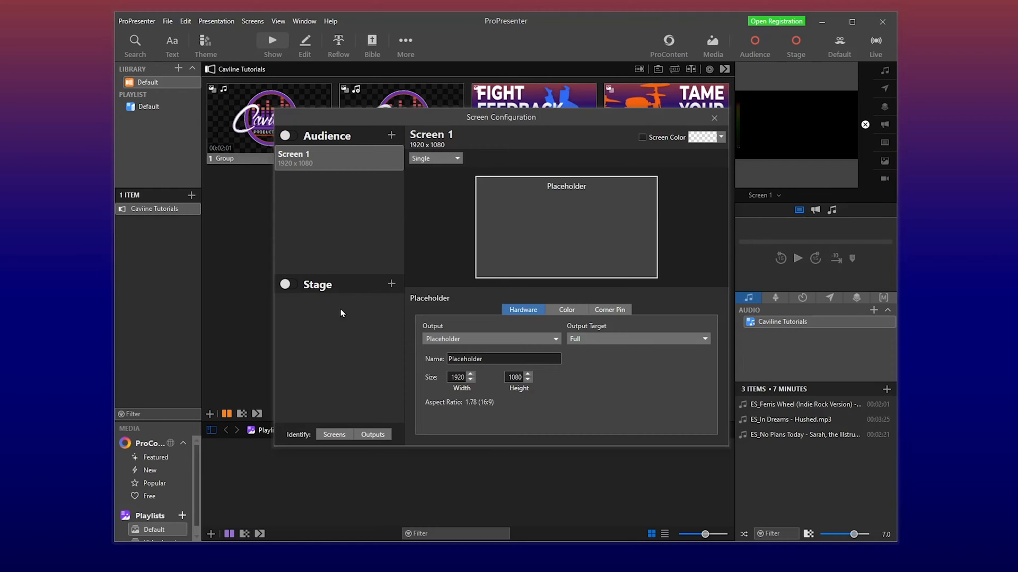
mouse_move(315, 158)
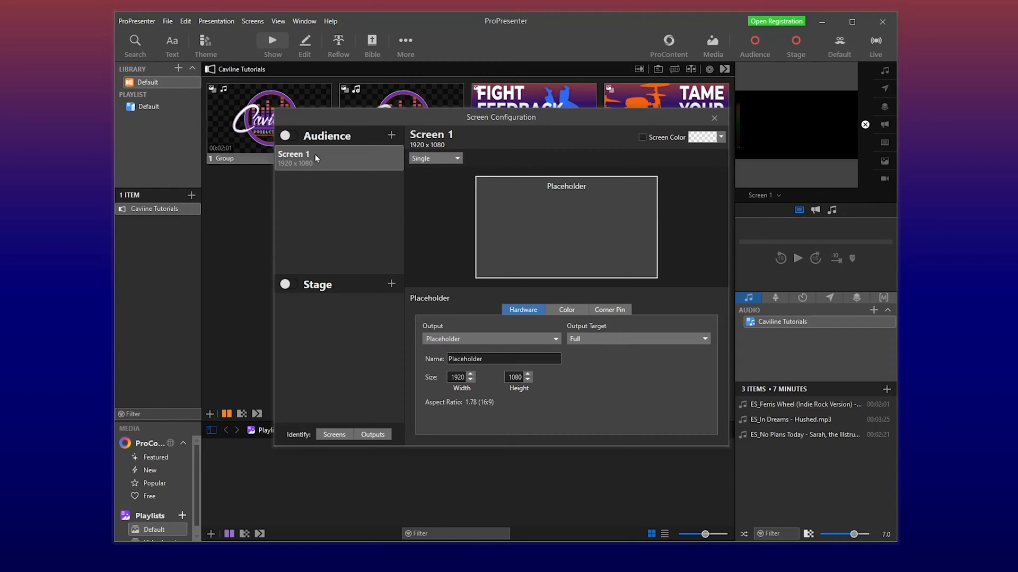
Rename audience screen 'Screen 1' to 'CENTER'
left_click(305, 158)
type("CENTER")
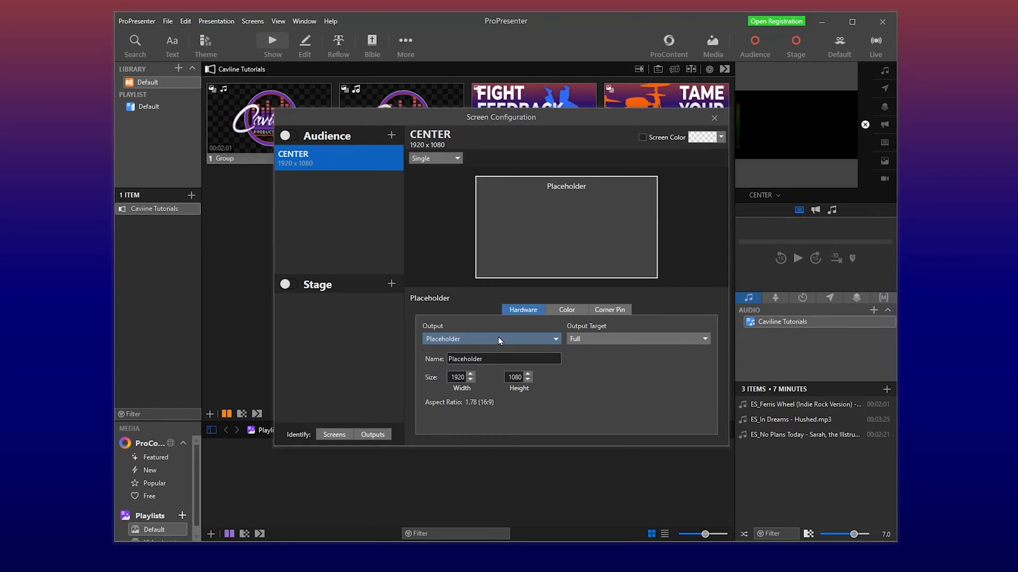
mouse_move(500, 340)
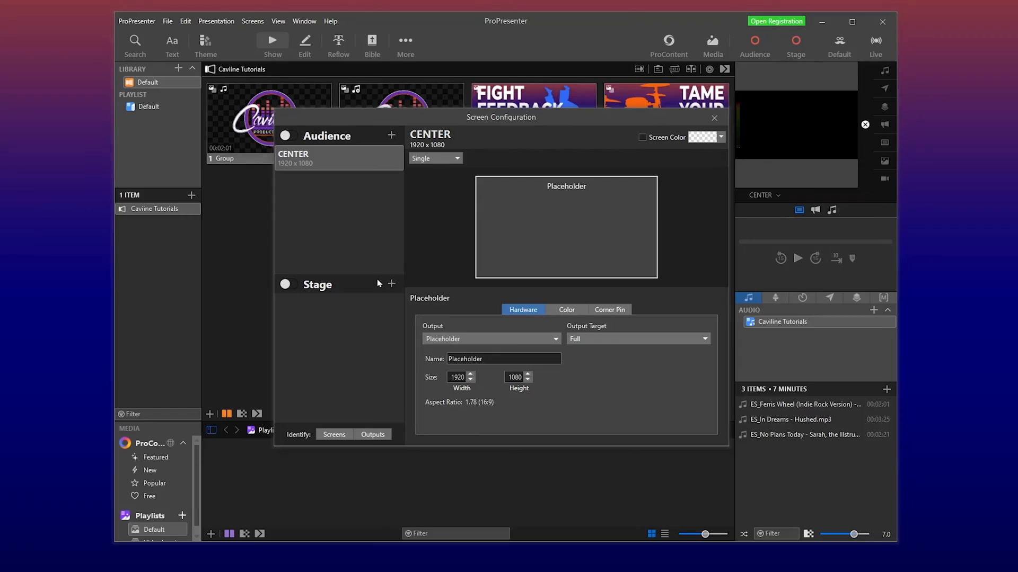
mouse_move(344, 193)
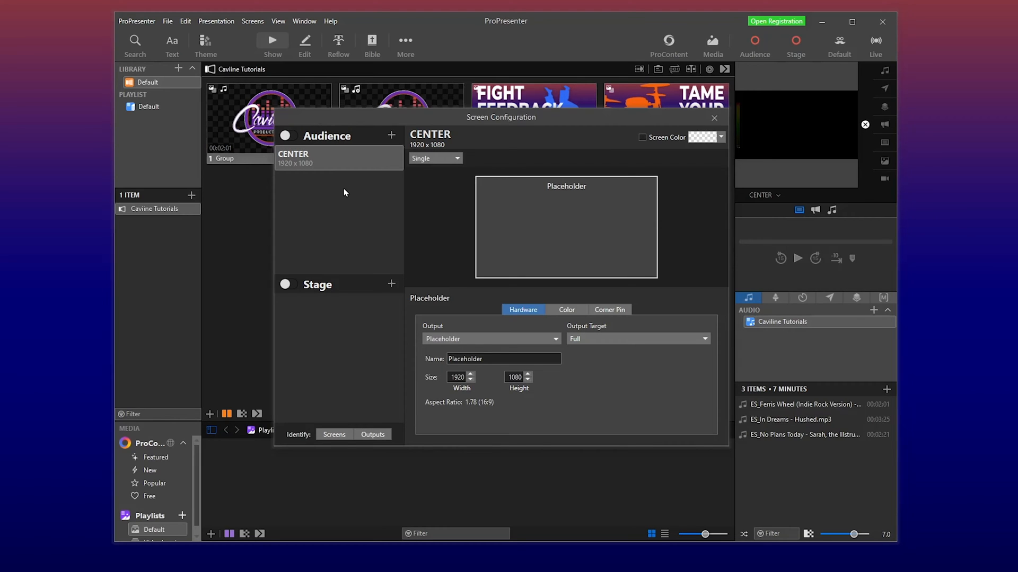
mouse_move(374, 205)
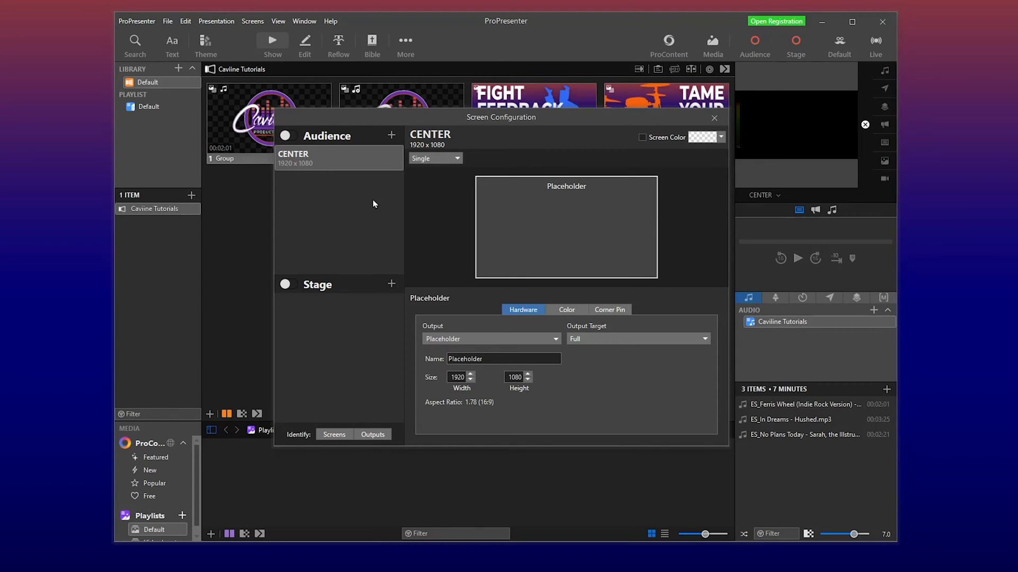
Add a 1920x1080p59.94 placeholder audience screen named 'LEFT AND RIGHT'
left_click(391, 136)
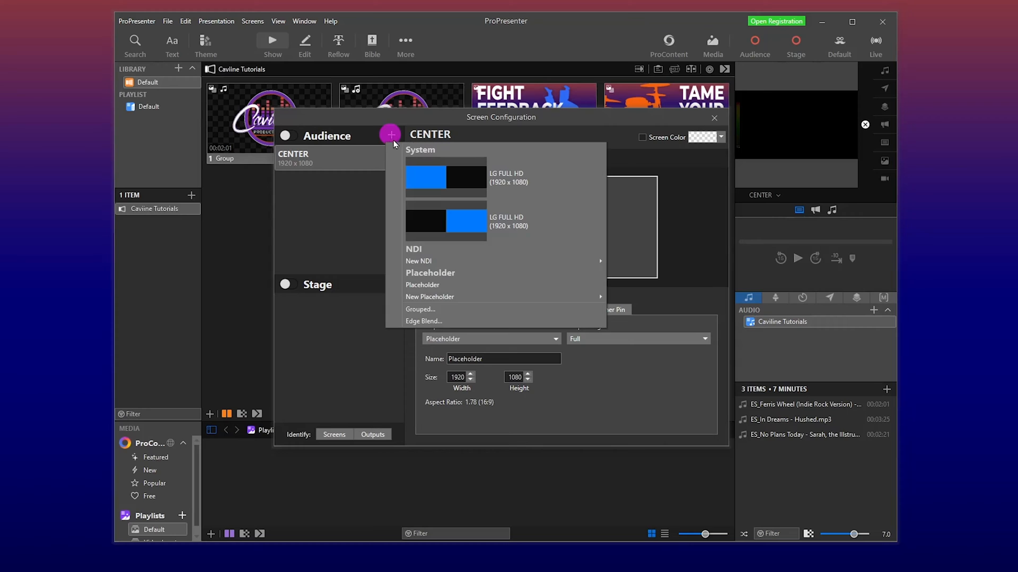
mouse_move(486, 217)
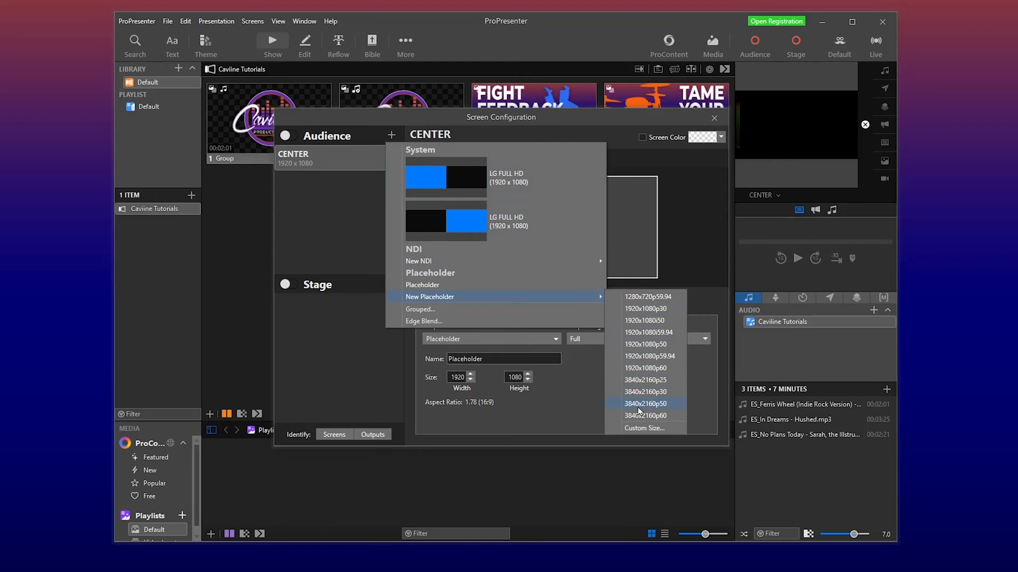
mouse_move(649, 414)
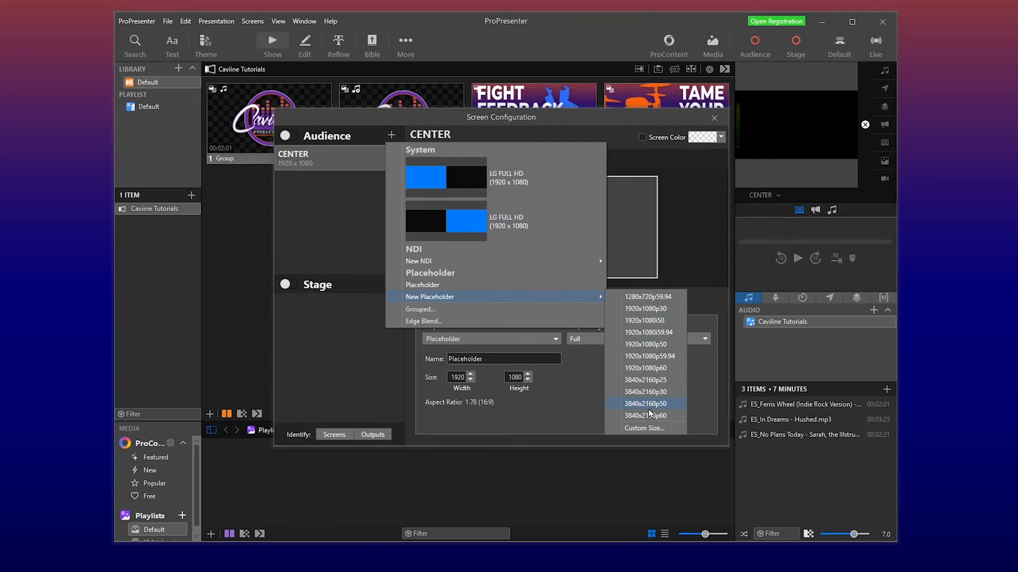
mouse_move(659, 300)
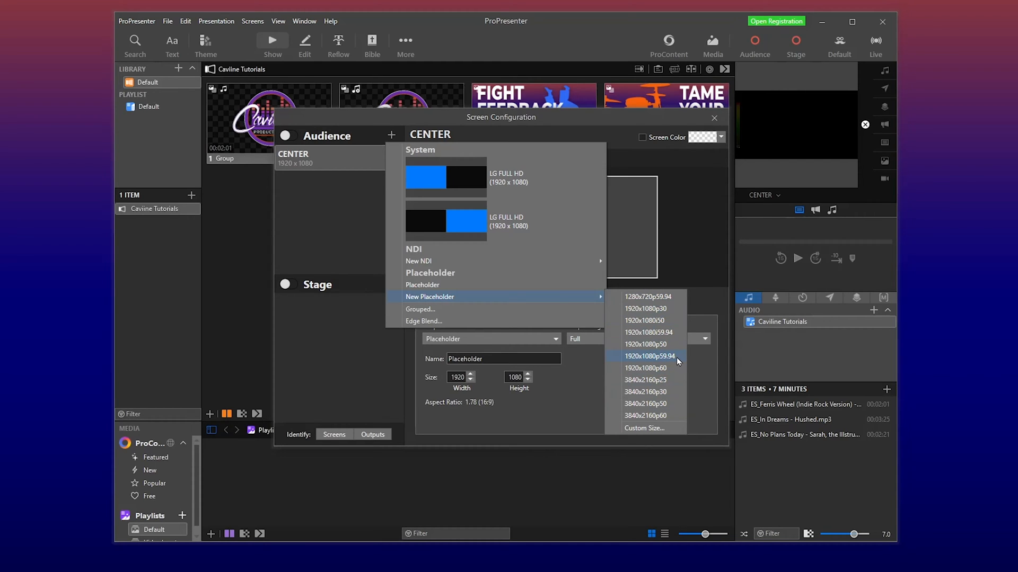
left_click(648, 356)
type("LEFT AND RIGH")
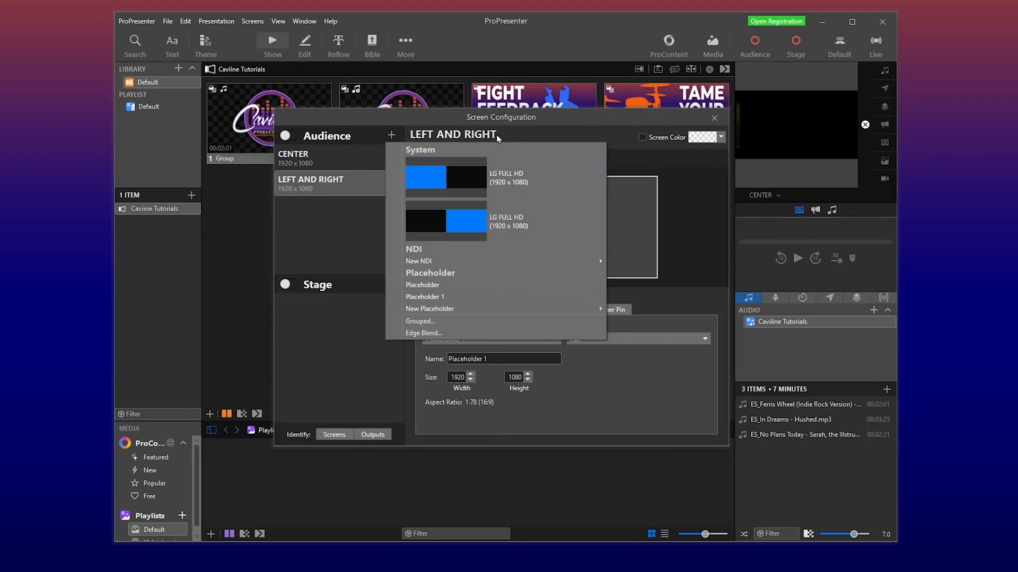
mouse_move(547, 177)
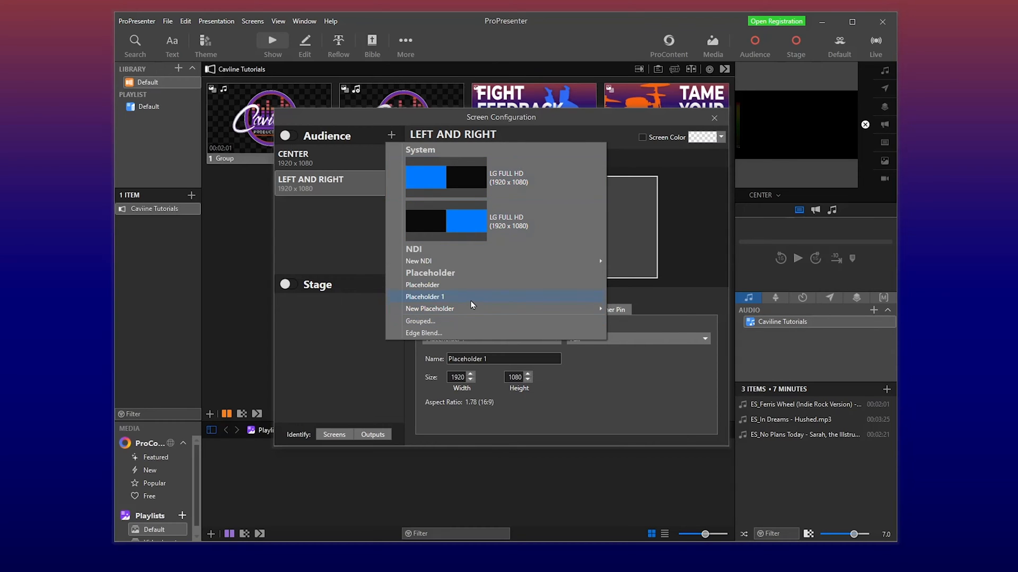
Add another 1920x1080p59.94 placeholder audience screen and name it 'ALPHA'
left_click(430, 308)
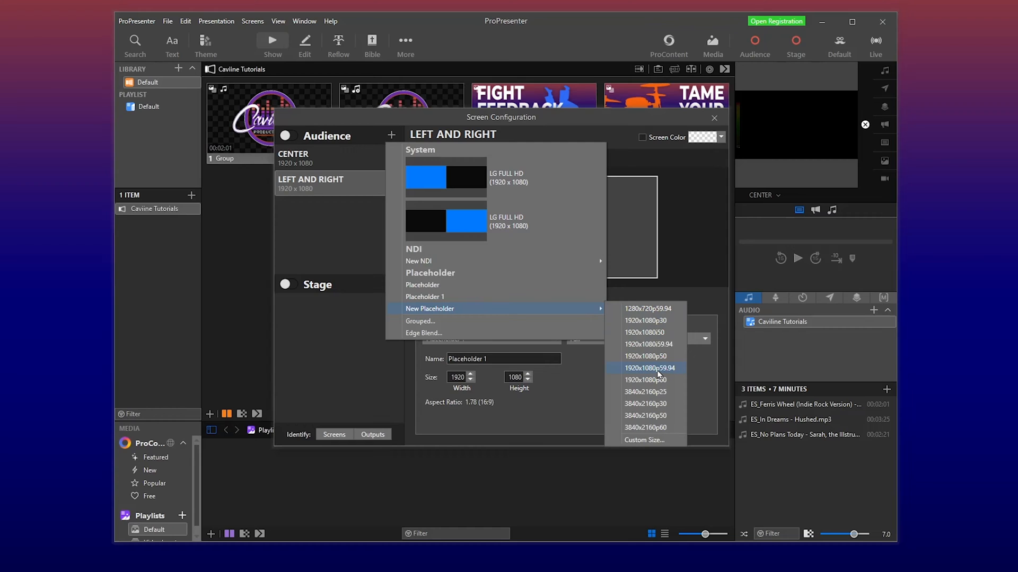
left_click(649, 368)
type("A")
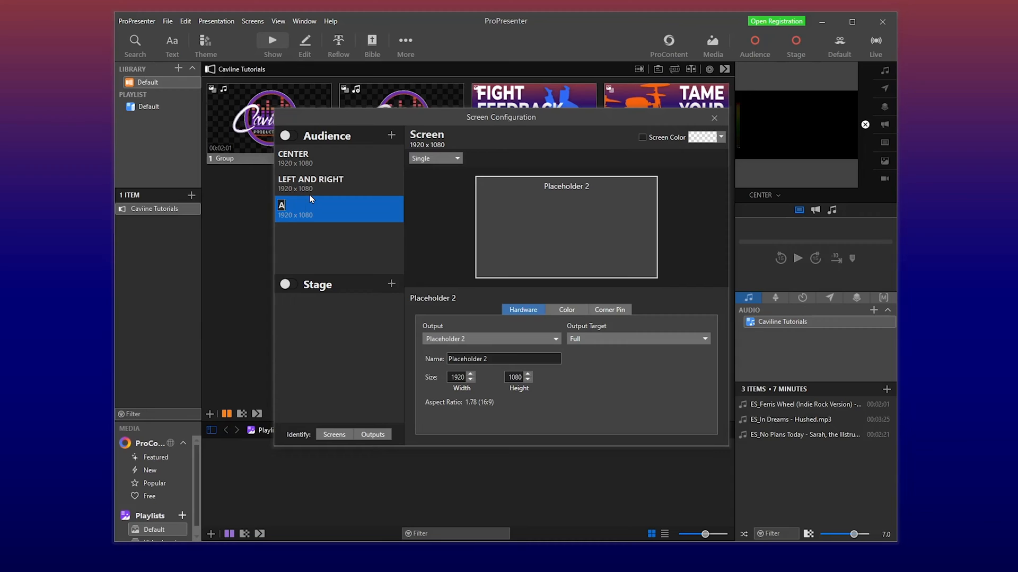
type("LPA")
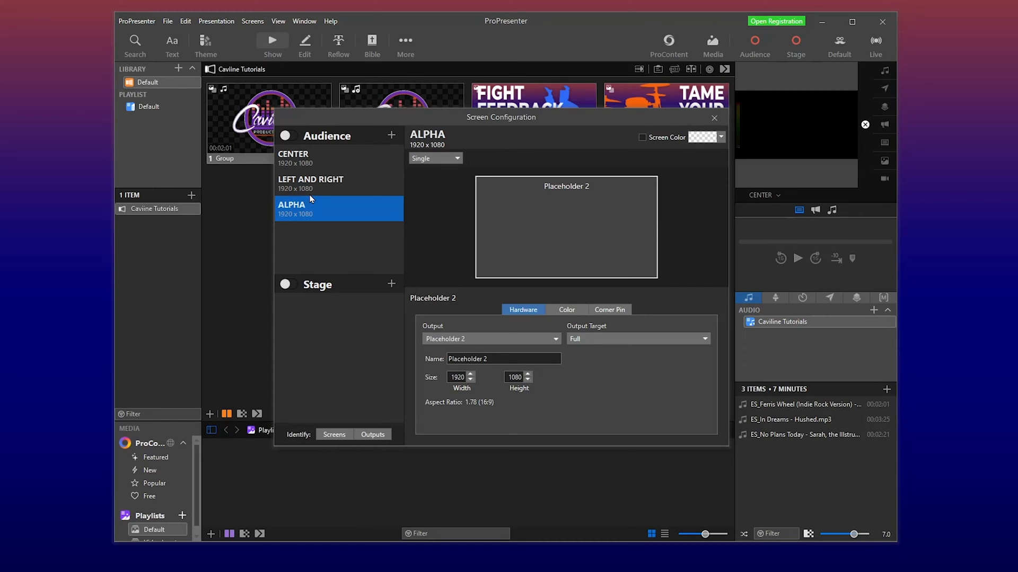
mouse_move(329, 205)
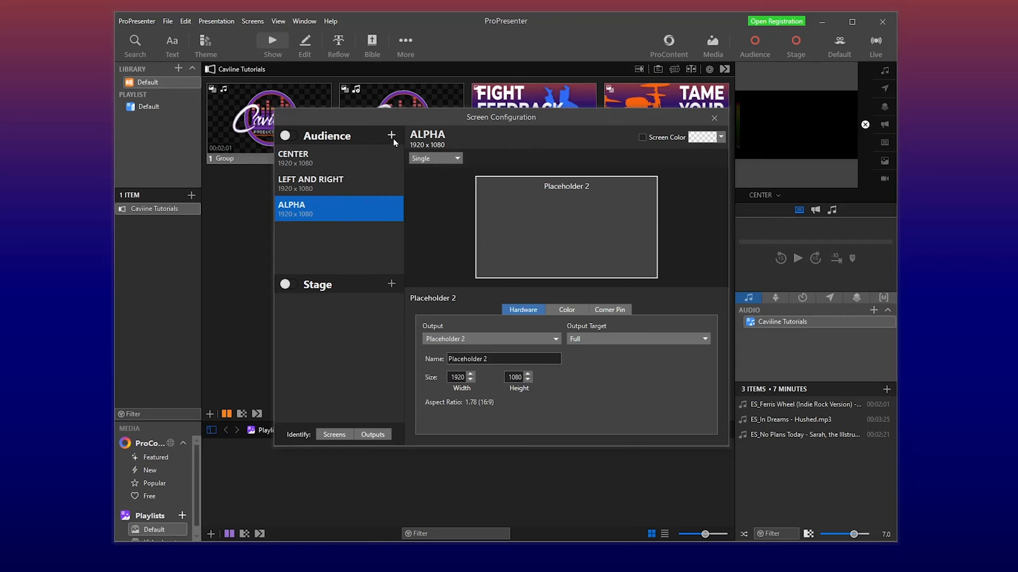
mouse_move(344, 202)
type("LOBBY")
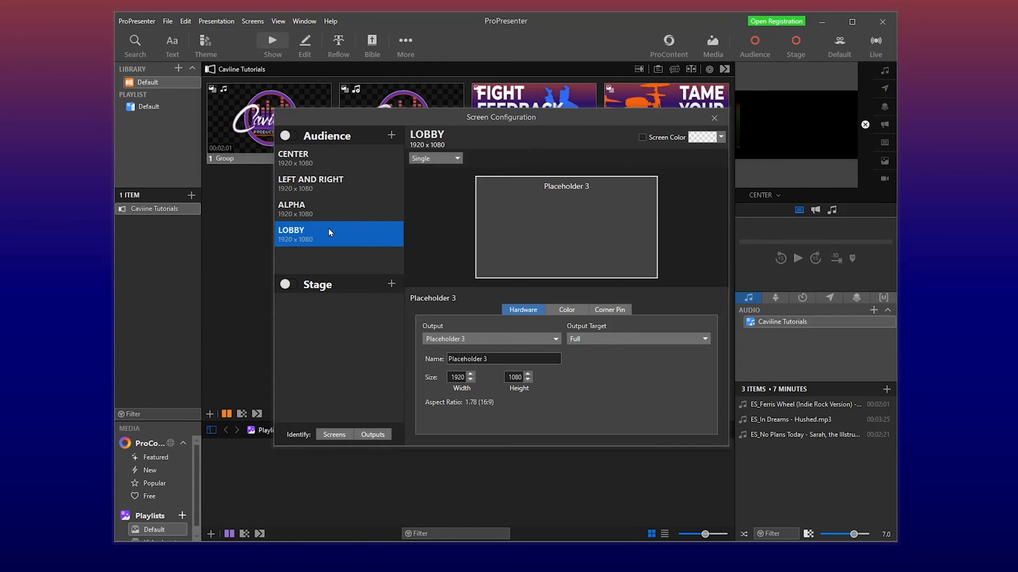
mouse_move(327, 233)
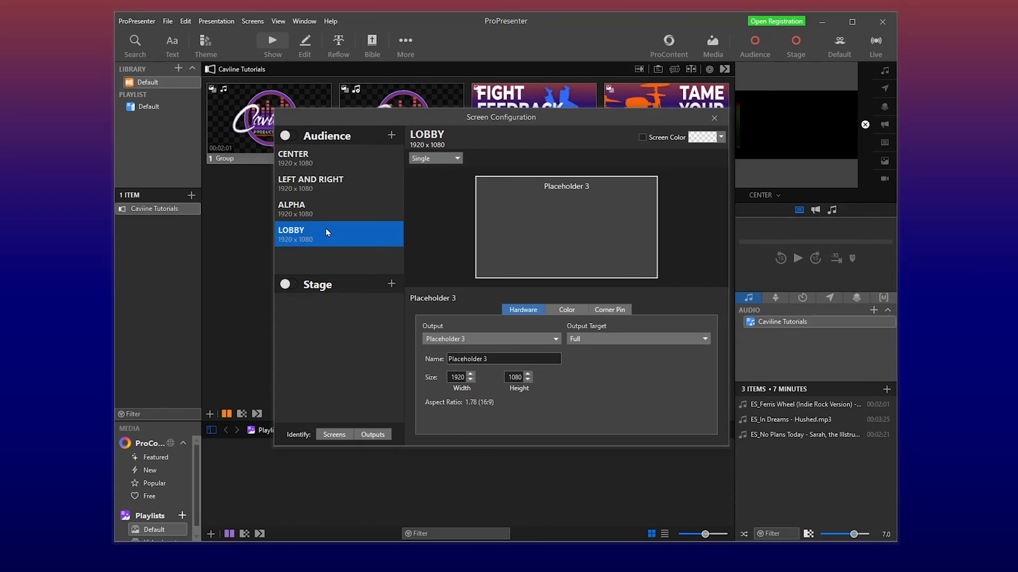
Add audience screen 'LOBBY' with output set to Placeholder 3
left_click(490, 338)
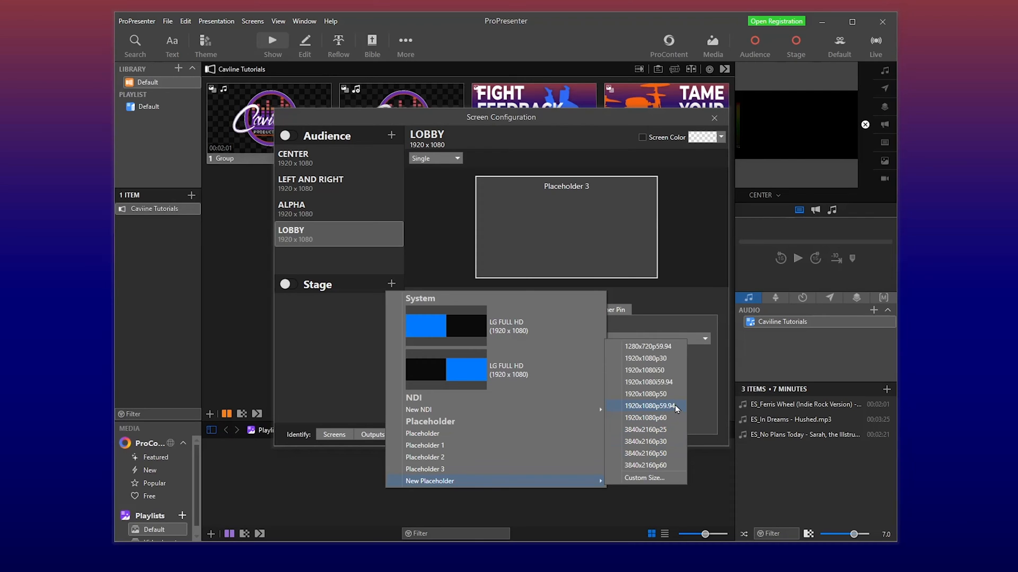
mouse_move(678, 370)
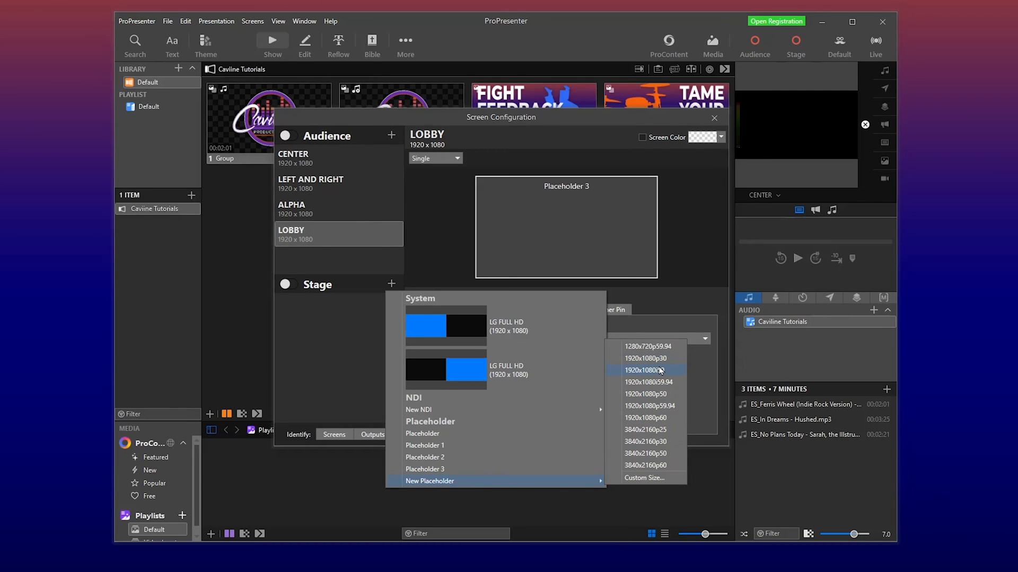
Add a stage screen and rename it 'STAGE FRONT'
left_click(645, 370)
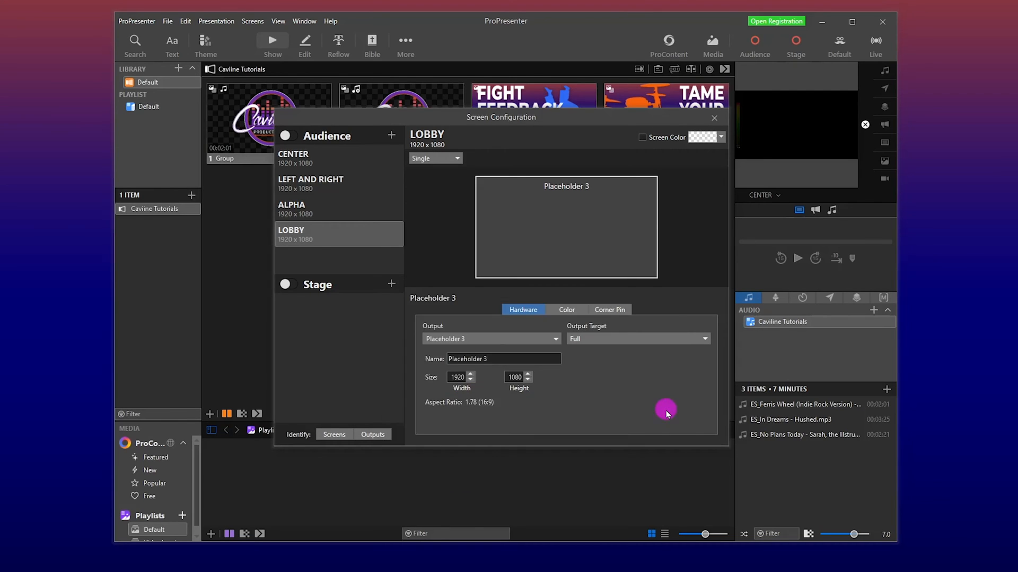
left_click(302, 307)
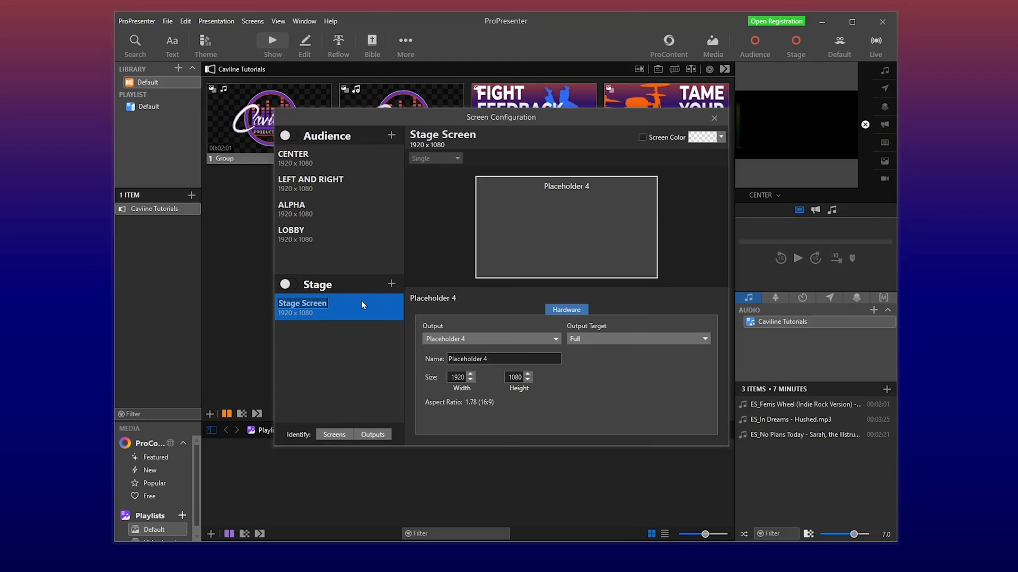
double_click(301, 303)
type("STAGE FRONT")
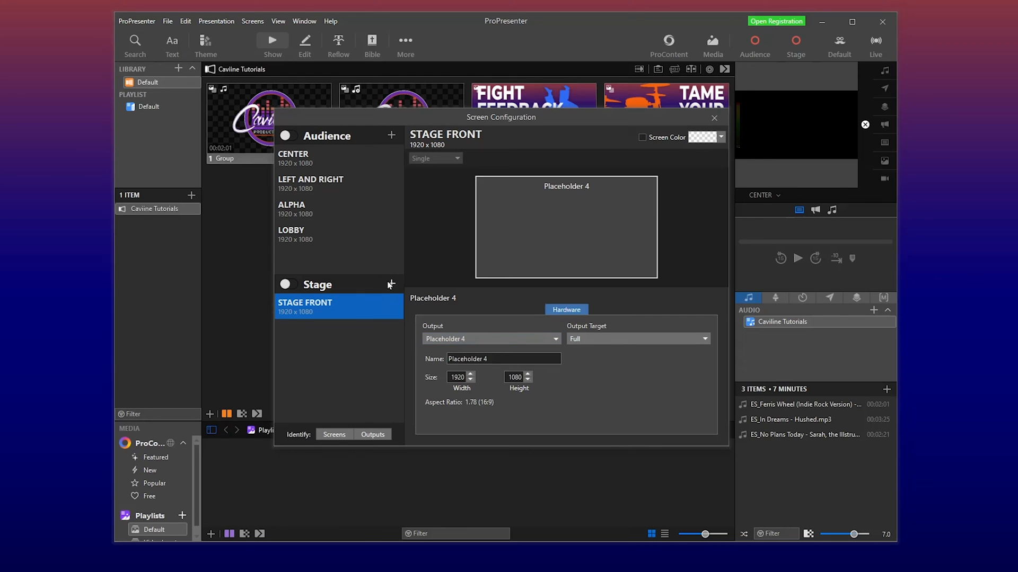
Confirm STAGE FRONT and add a second stage screen named 'BACK OF HOUSE'
left_click(490, 338)
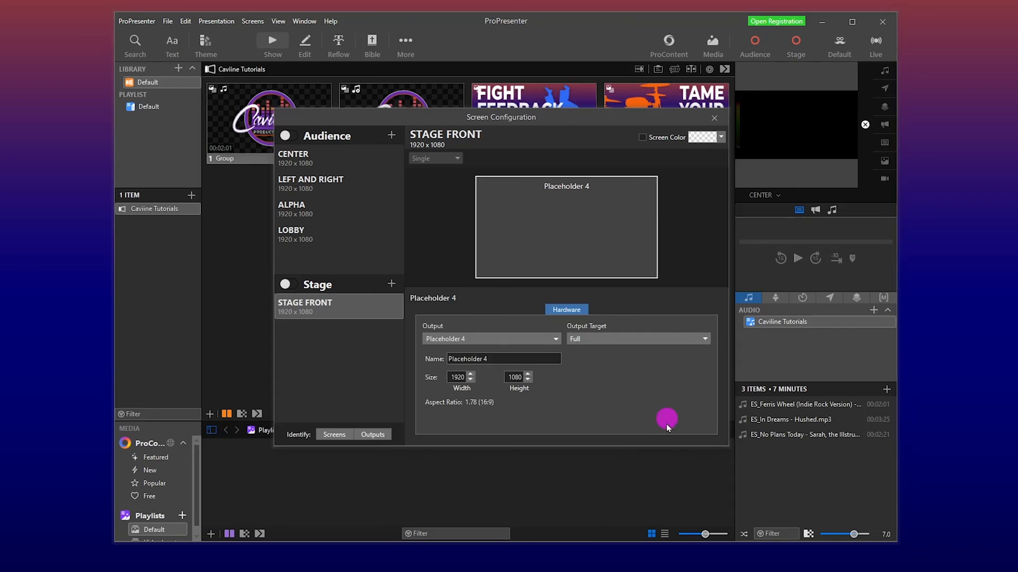
left_click(323, 331)
type("BACK OF HOUSE")
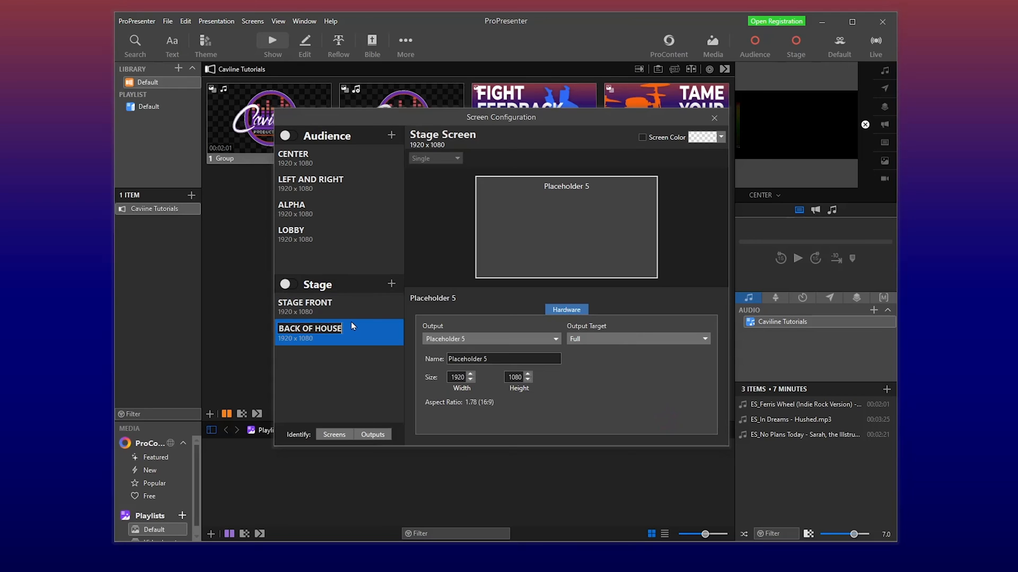
left_click(309, 328)
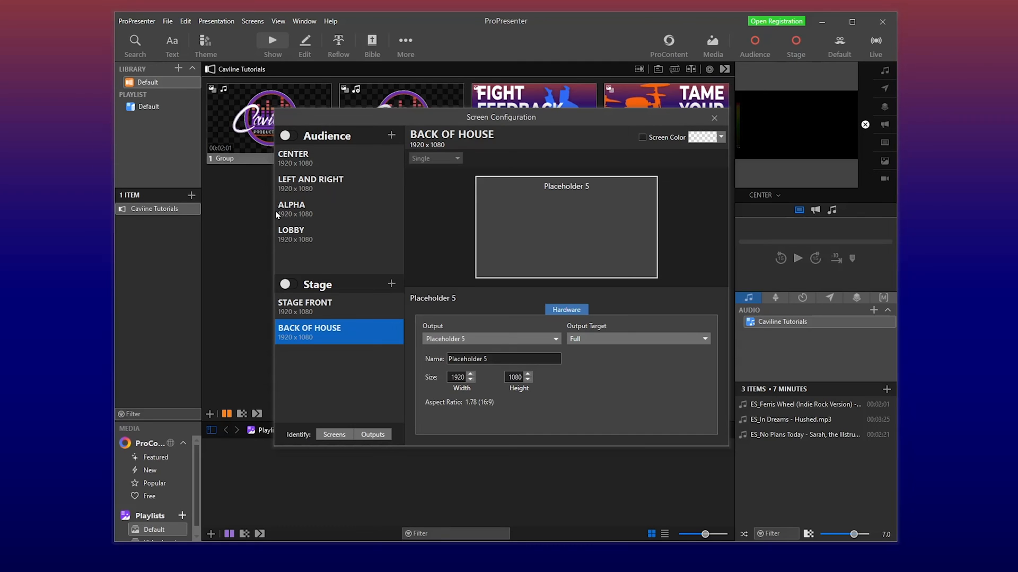
mouse_move(309, 164)
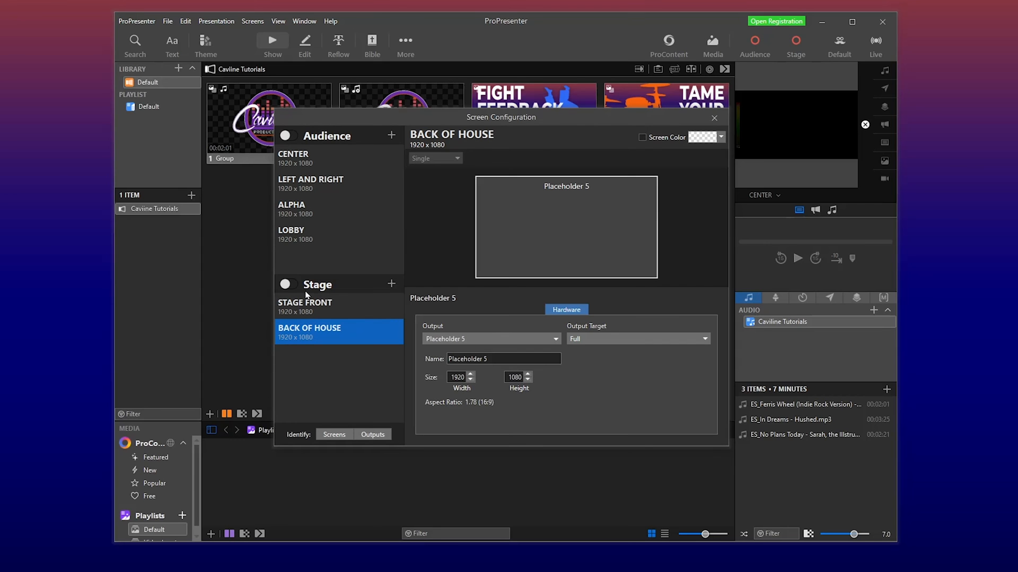
mouse_move(325, 331)
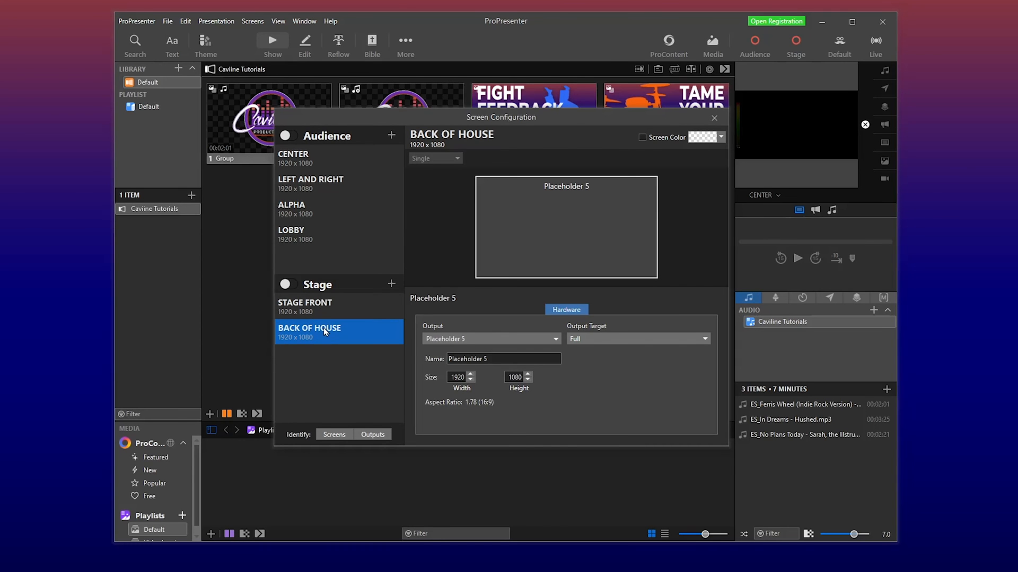
Set CENTER's Screen Color to red and enable it
left_click(294, 158)
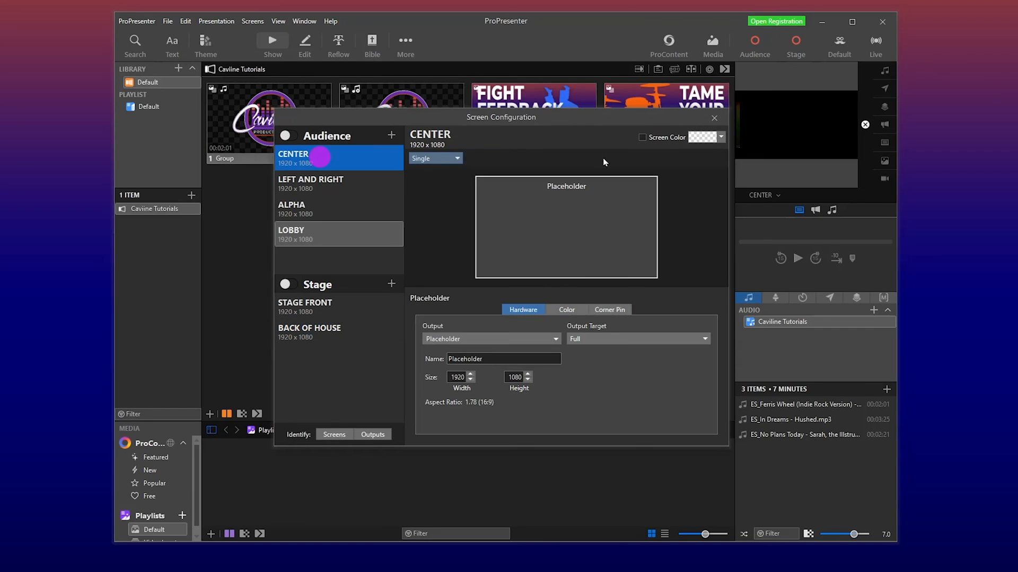
left_click(716, 137)
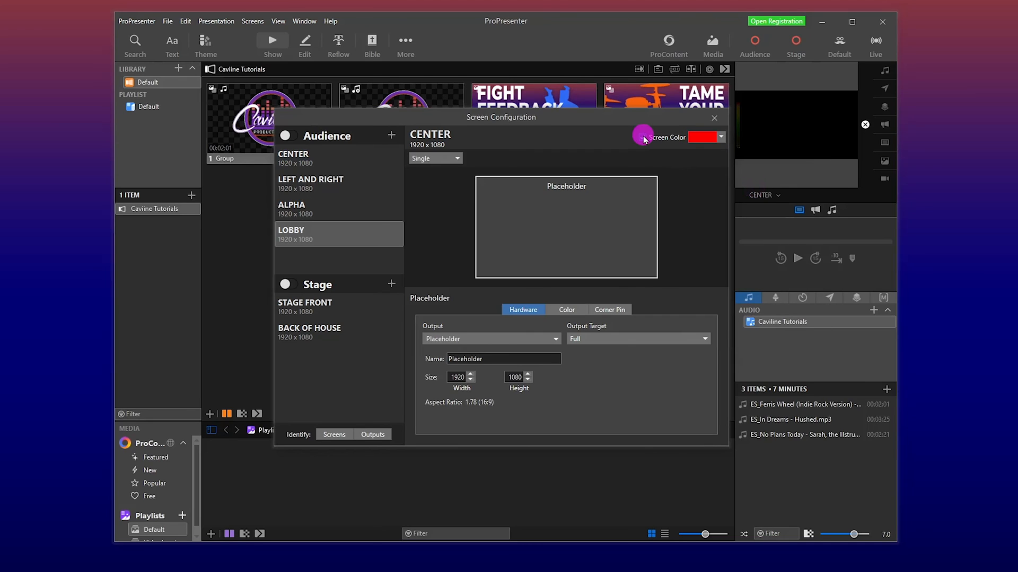
left_click(641, 136)
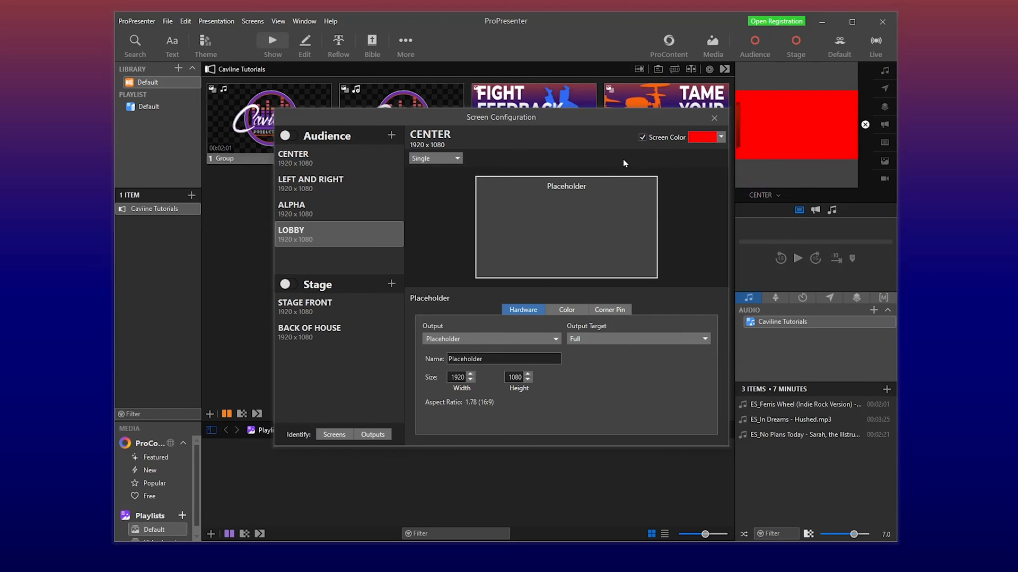
mouse_move(308, 310)
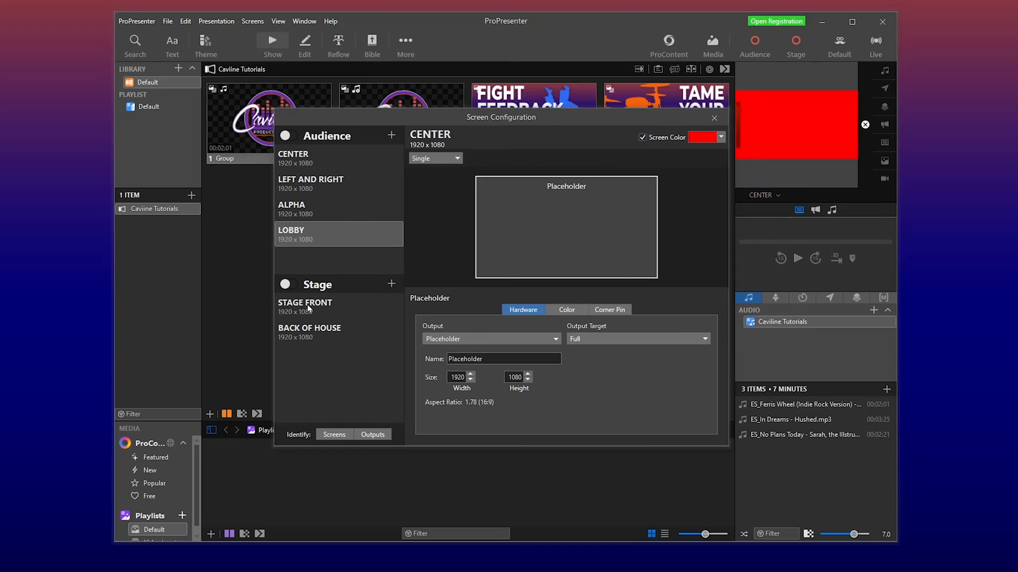
mouse_move(627, 160)
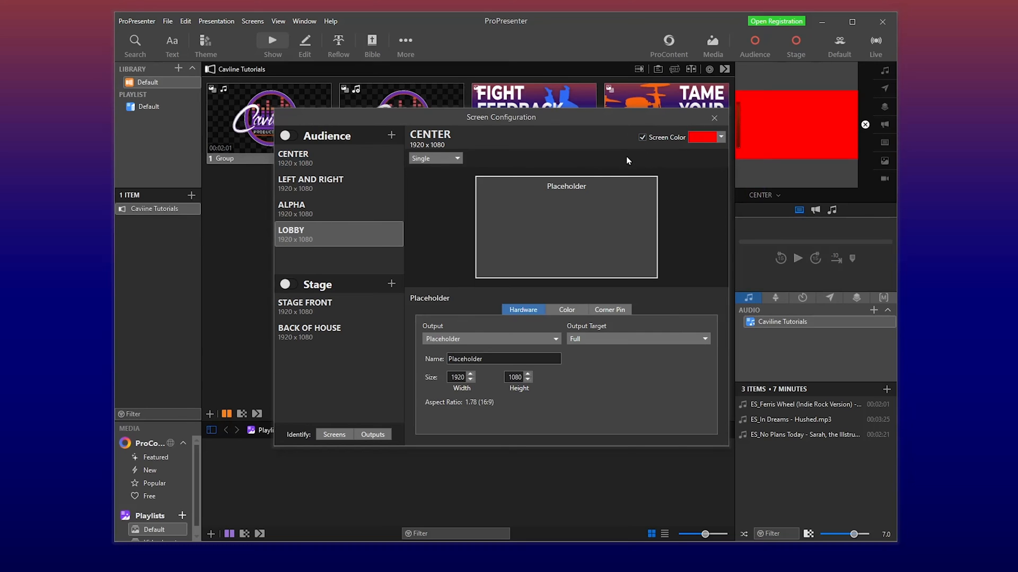
left_click(333, 435)
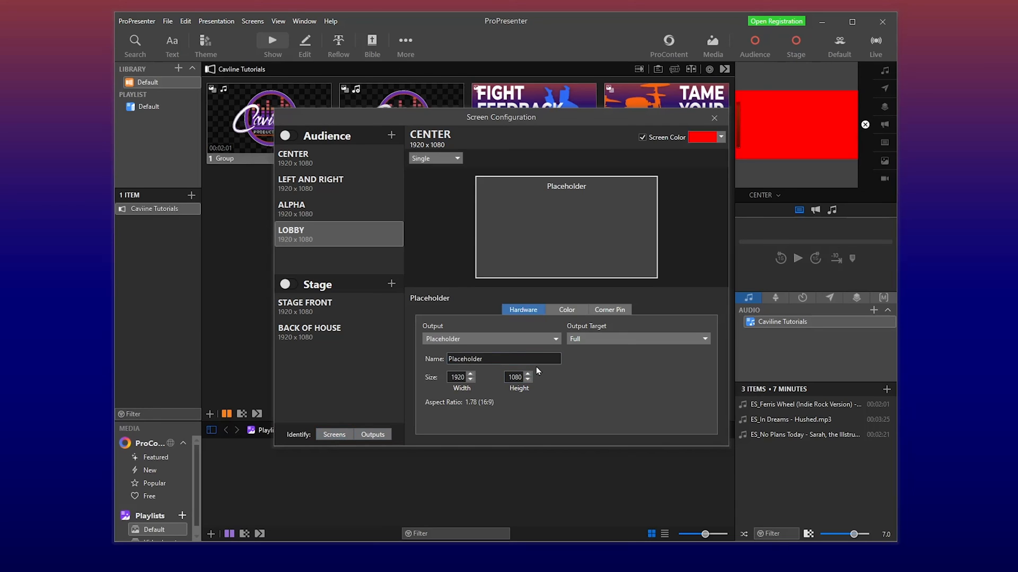
left_click(373, 434)
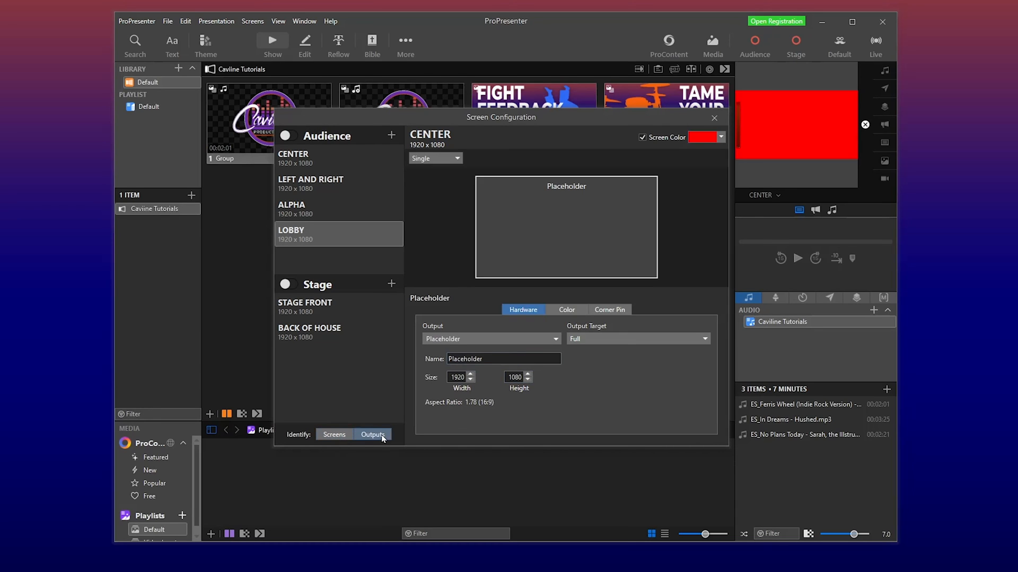